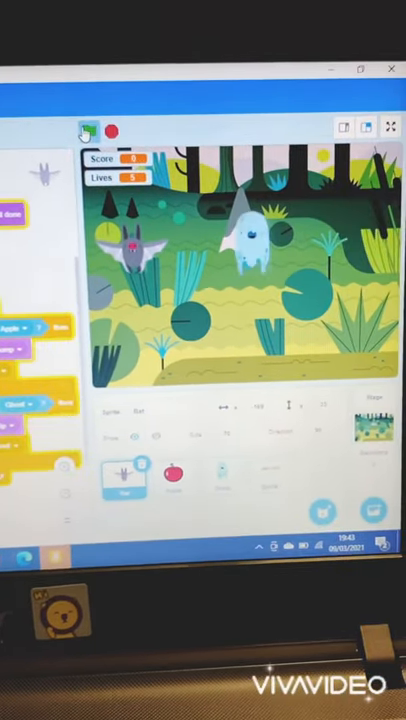
- Start the game with the green flag so an apple falls past the bat
click(96, 144)
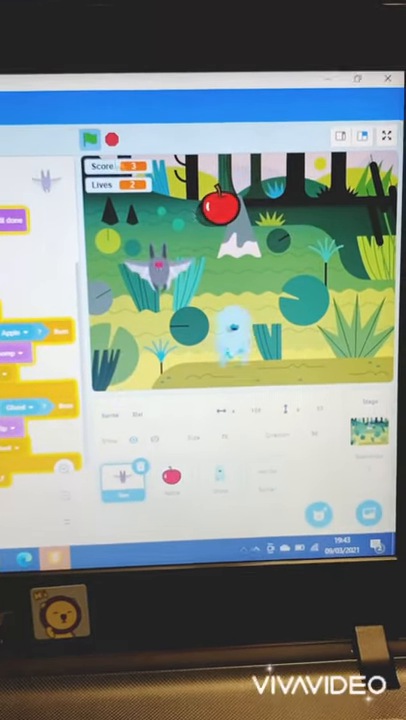
click(96, 132)
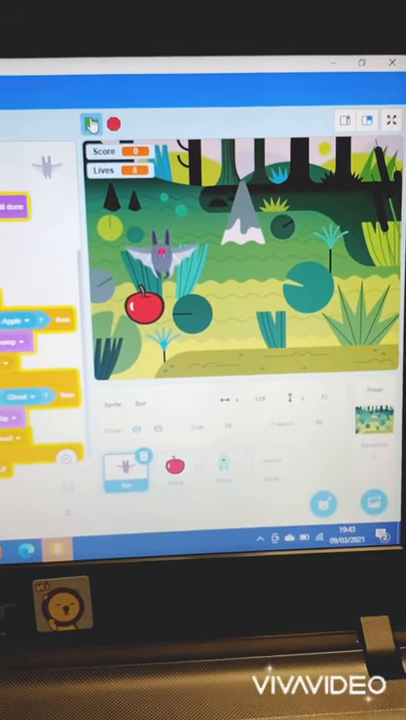
click(92, 122)
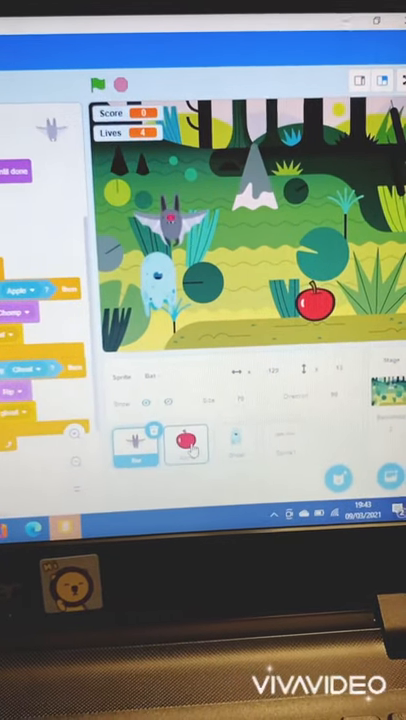
- Restart the game so the ghost reappears near the bat with Score and Lives showing
click(178, 442)
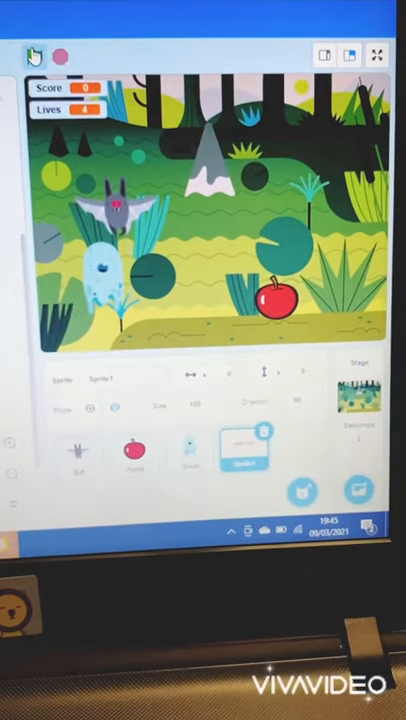
click(36, 46)
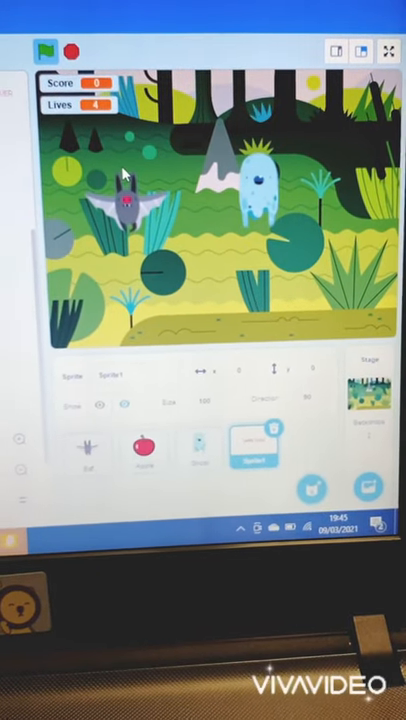